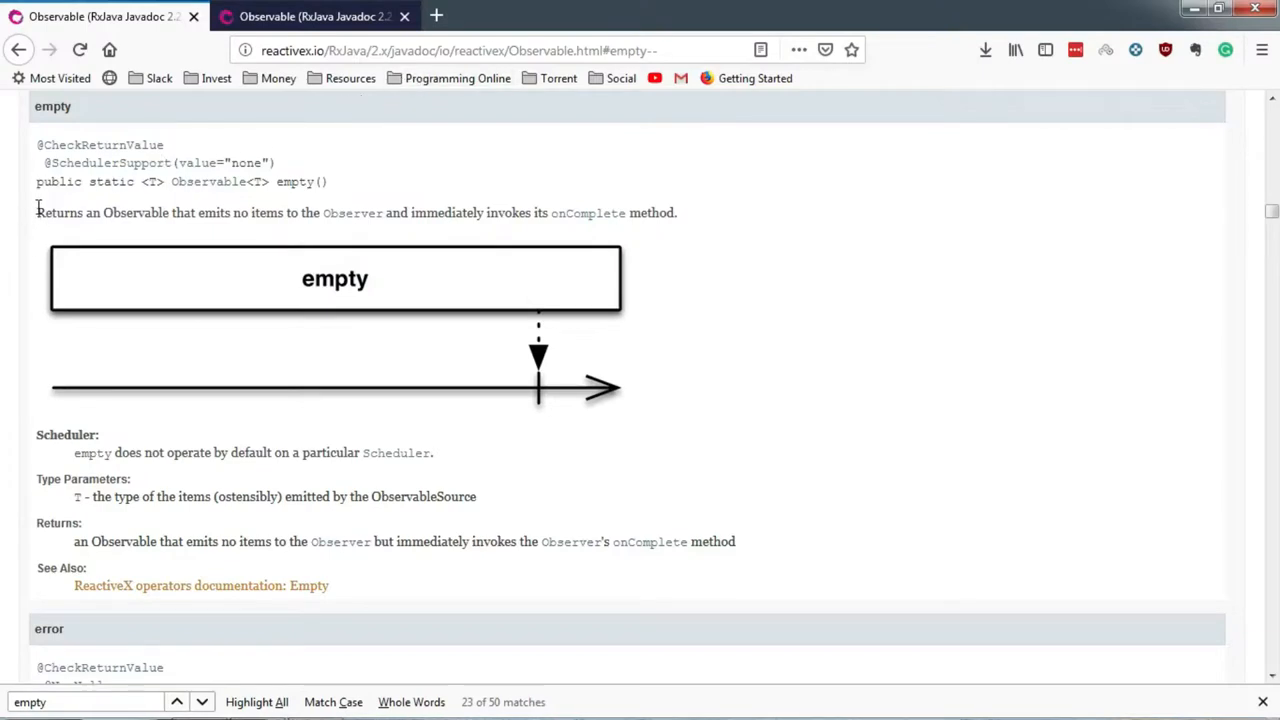
mouse_move(38, 216)
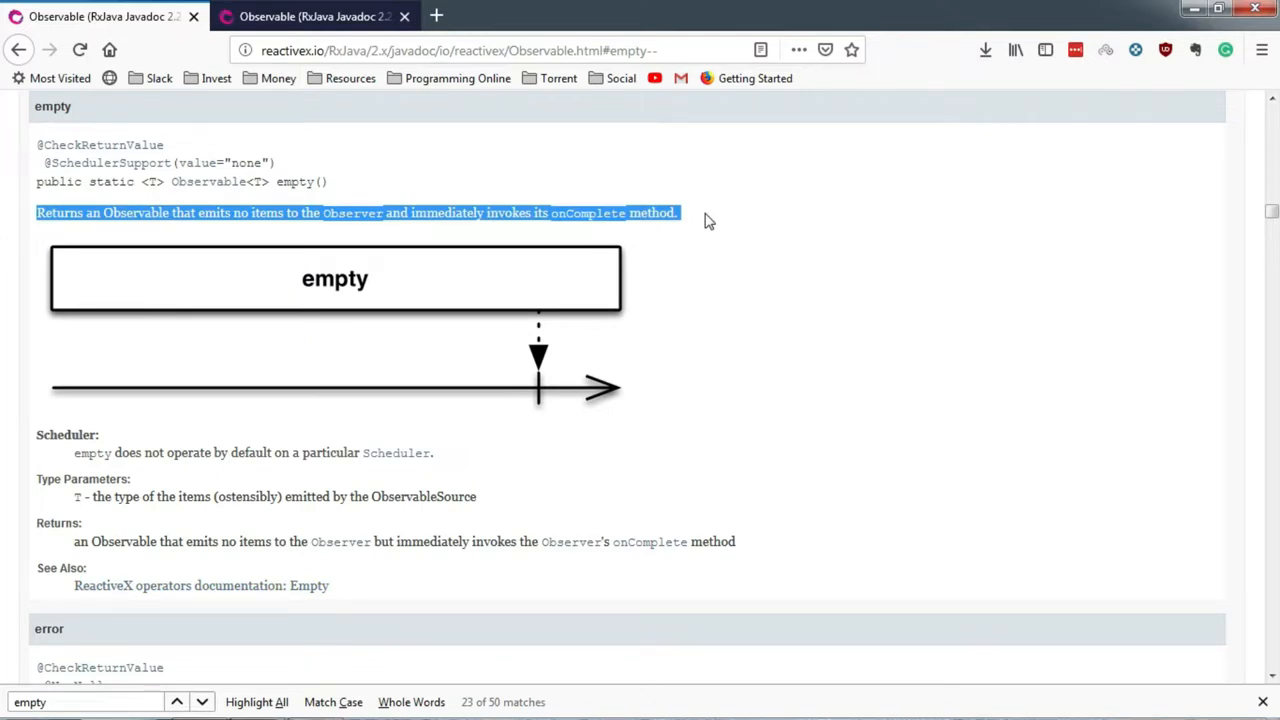
mouse_move(172, 414)
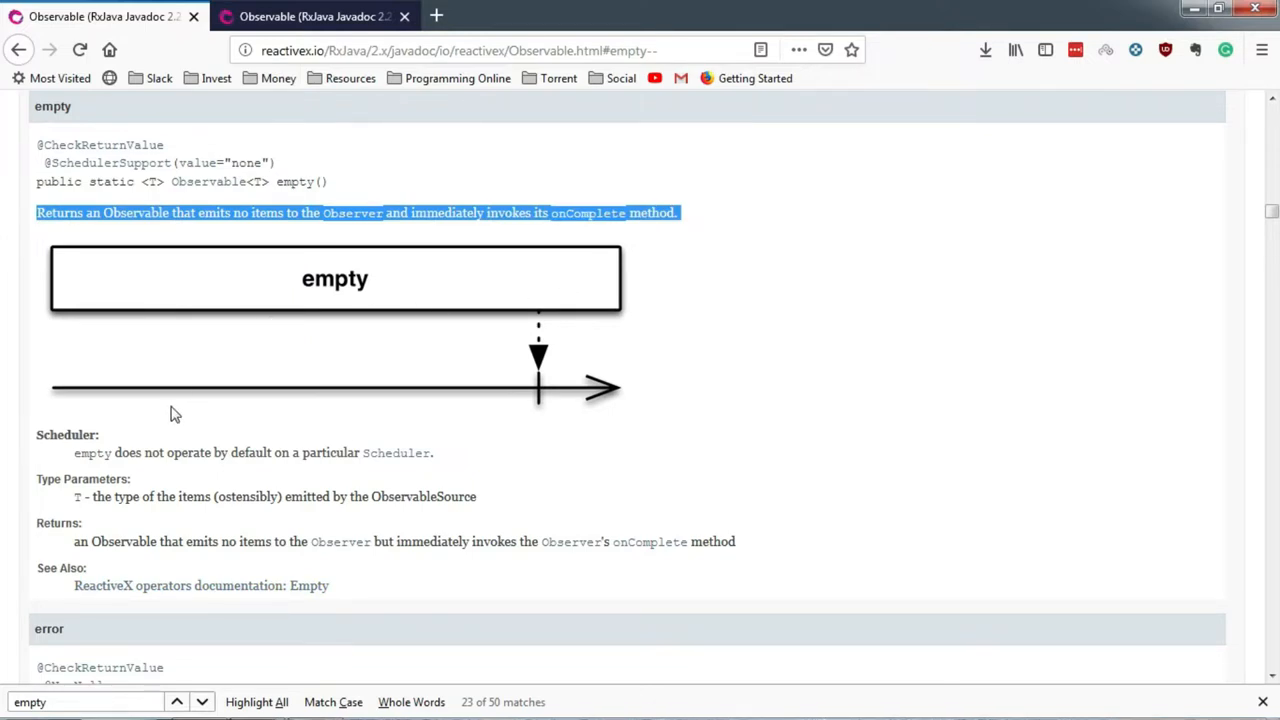
mouse_move(82, 562)
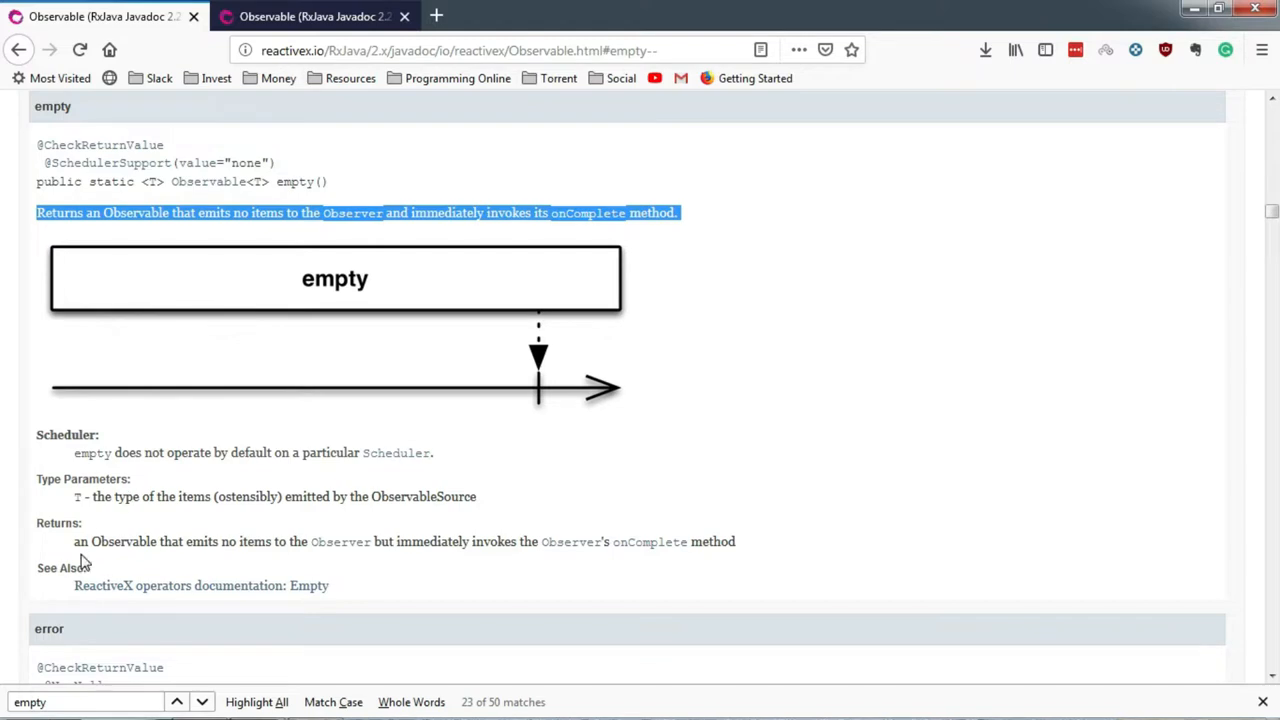
mouse_move(80, 552)
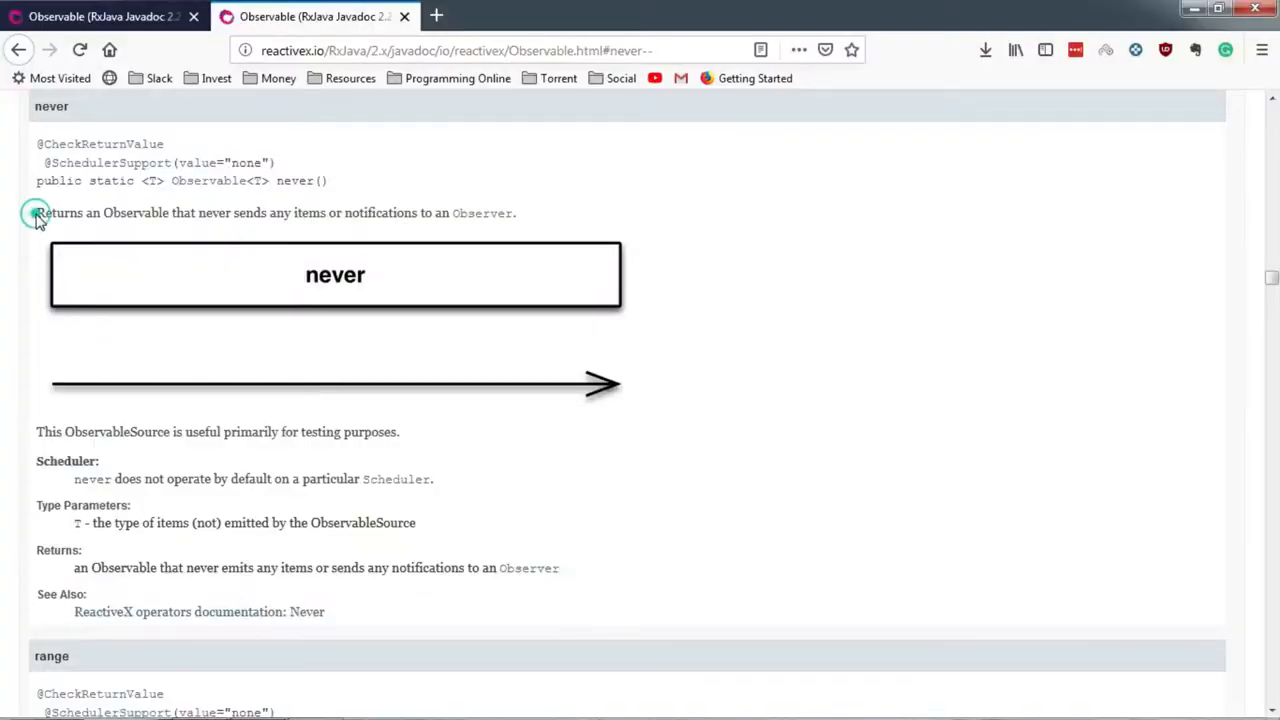
drag(36, 212, 516, 212)
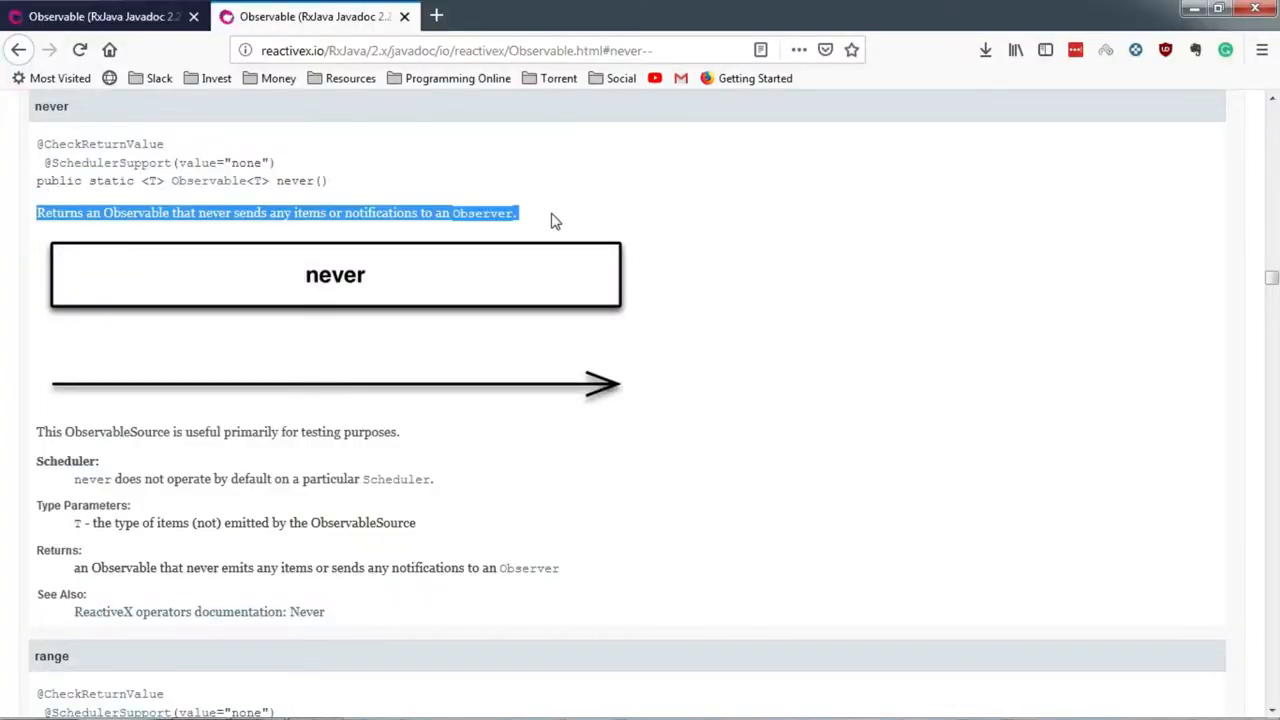
mouse_move(424, 232)
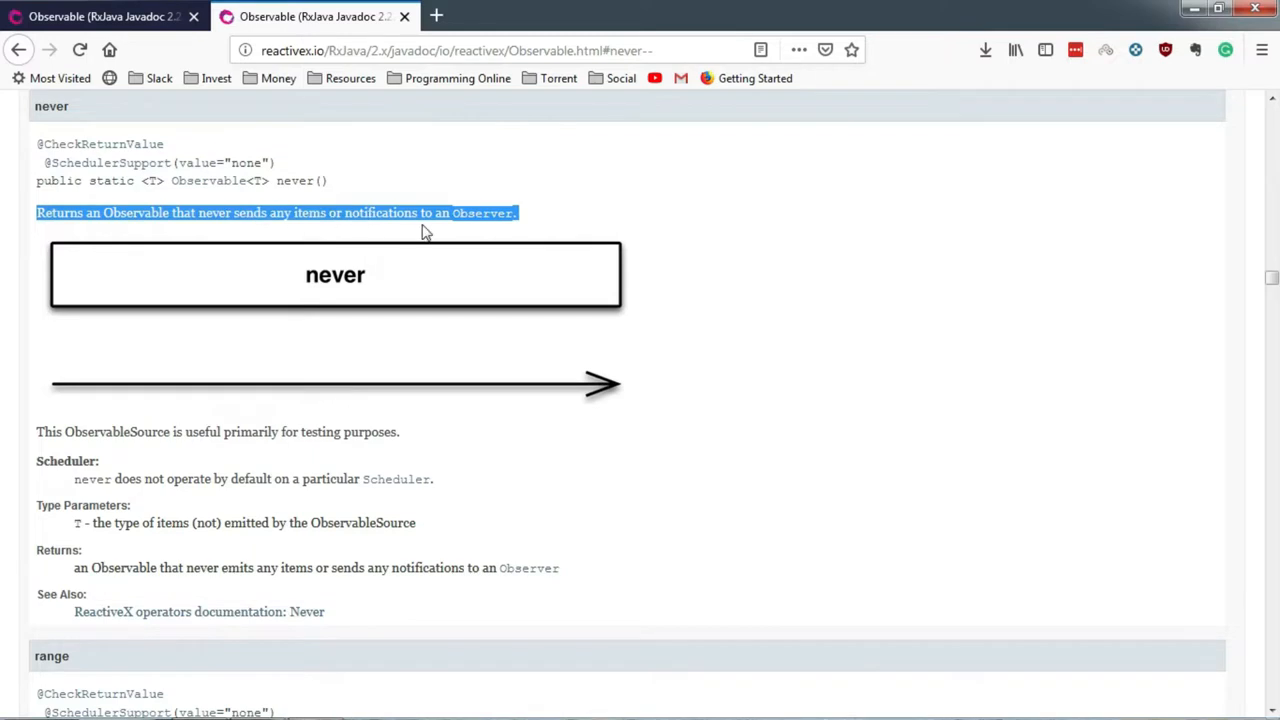
mouse_move(54, 392)
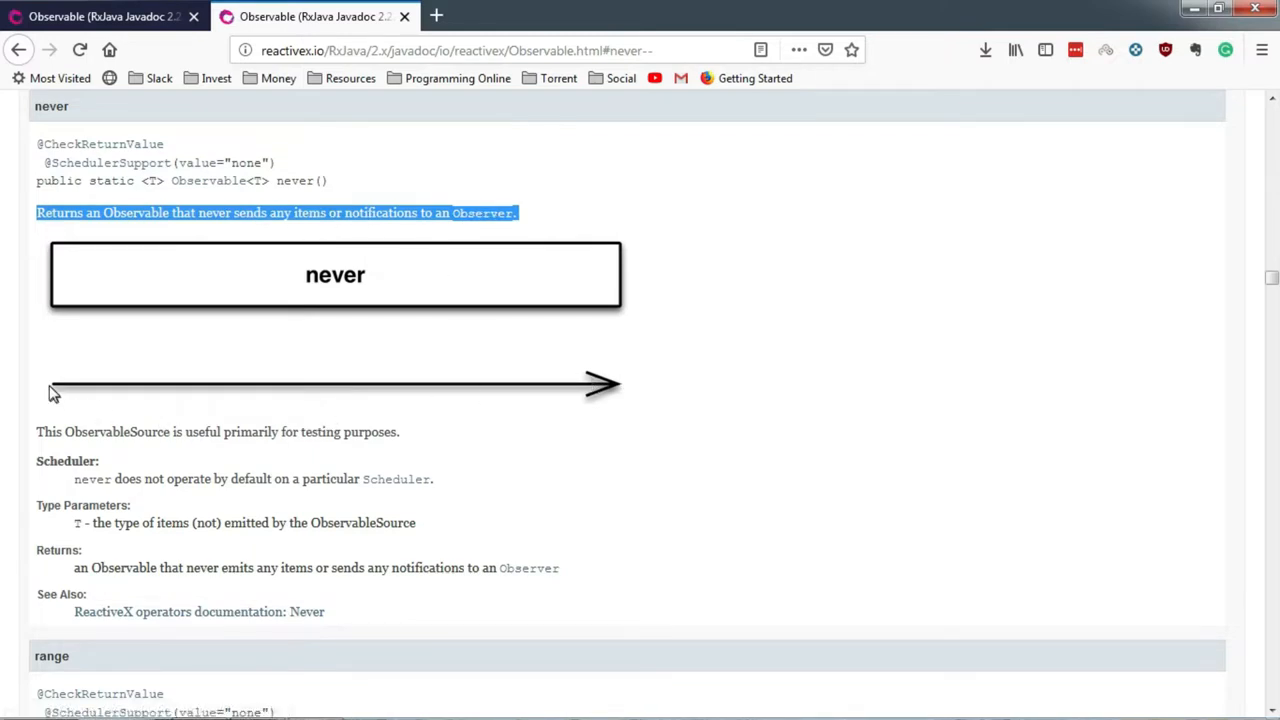
mouse_move(544, 316)
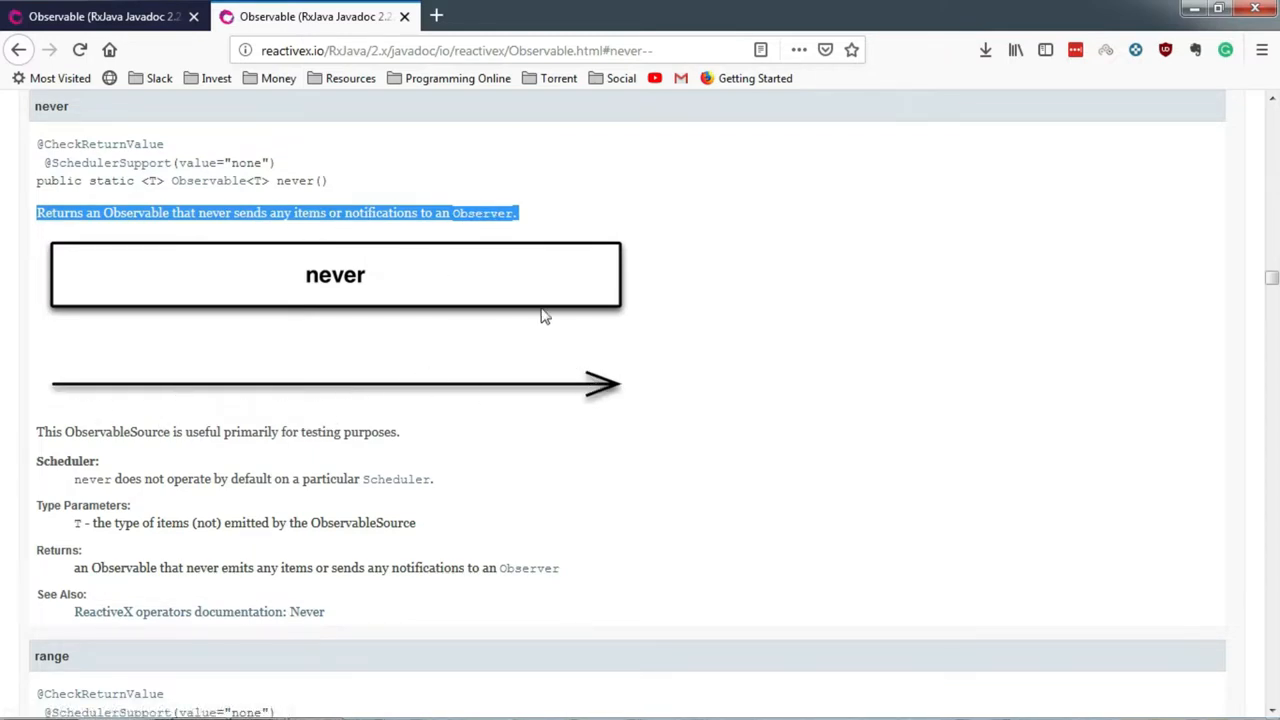
mouse_move(294, 330)
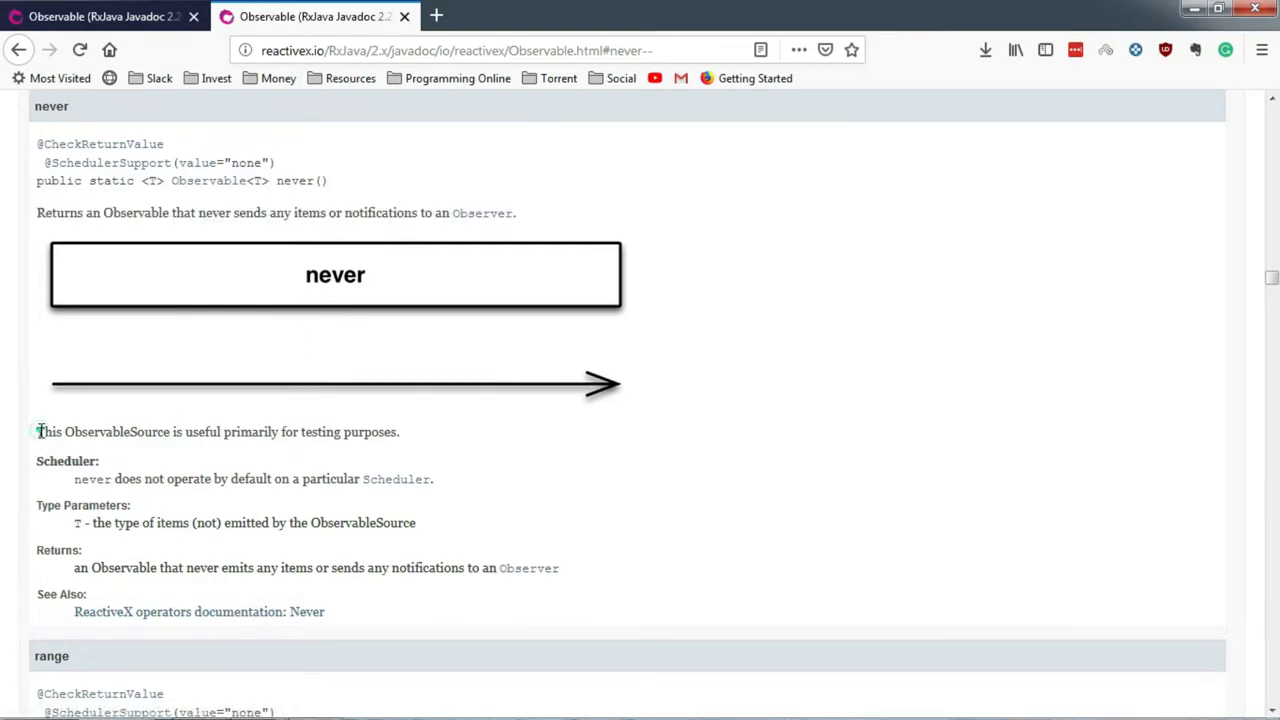
drag(36, 432, 400, 432)
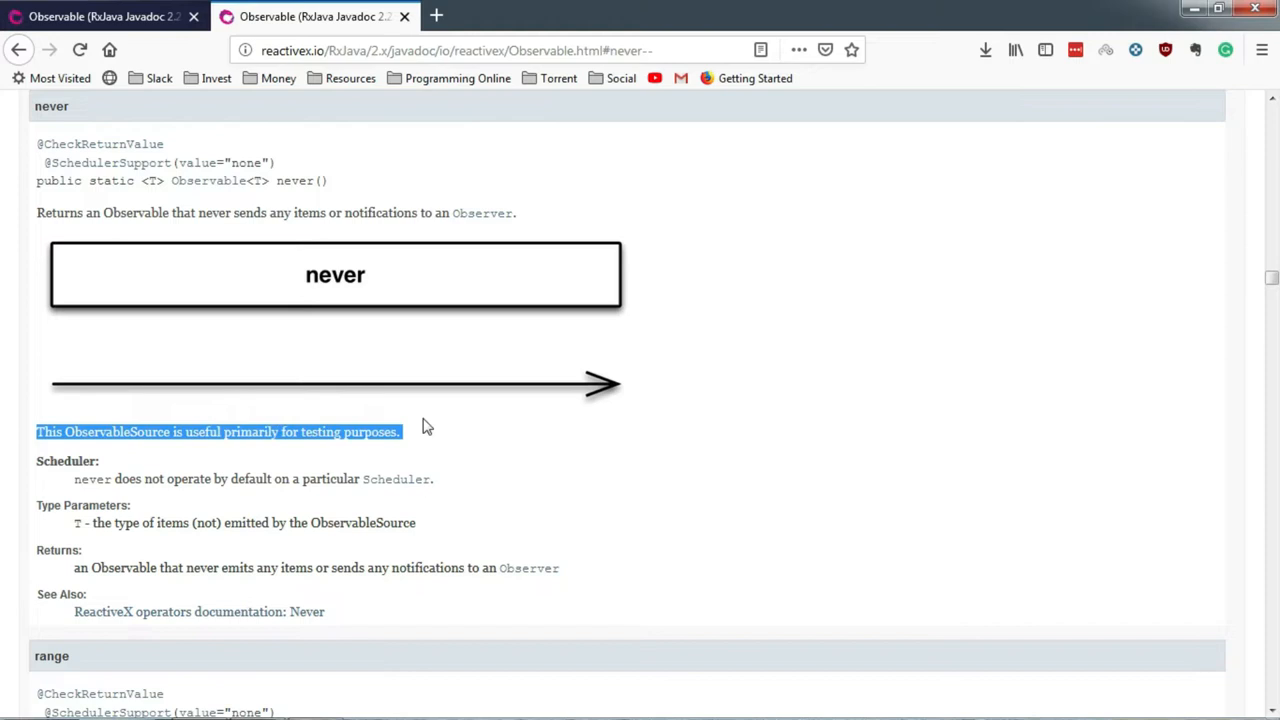
mouse_move(420, 392)
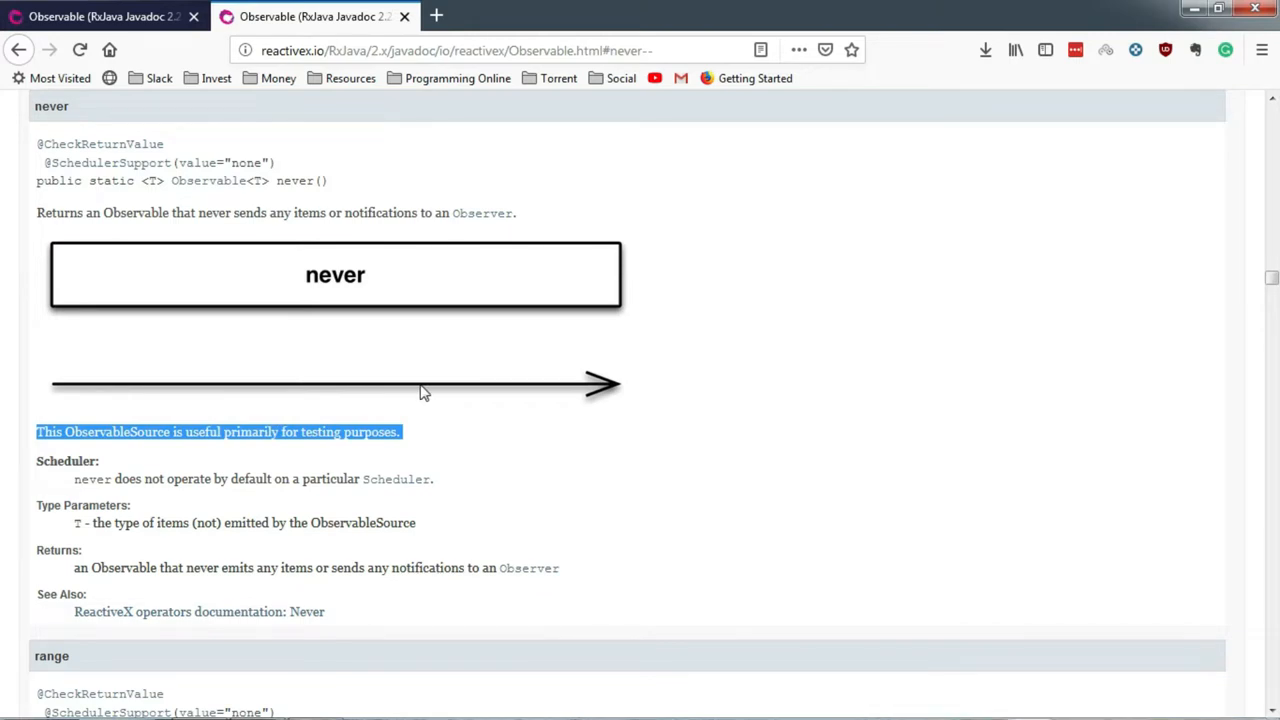
mouse_move(302, 320)
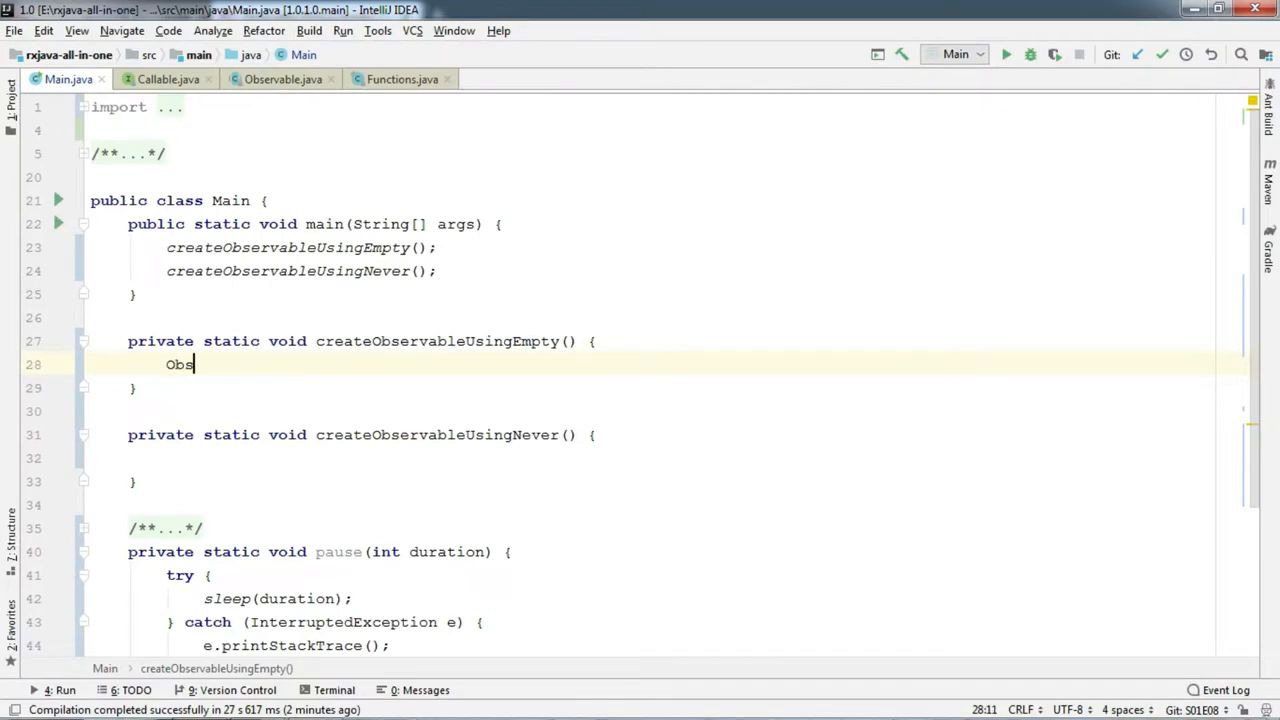
Step: Declare 'Observable observable = Observable.empty();' and begin an observable.subscribe call
text(ervable)
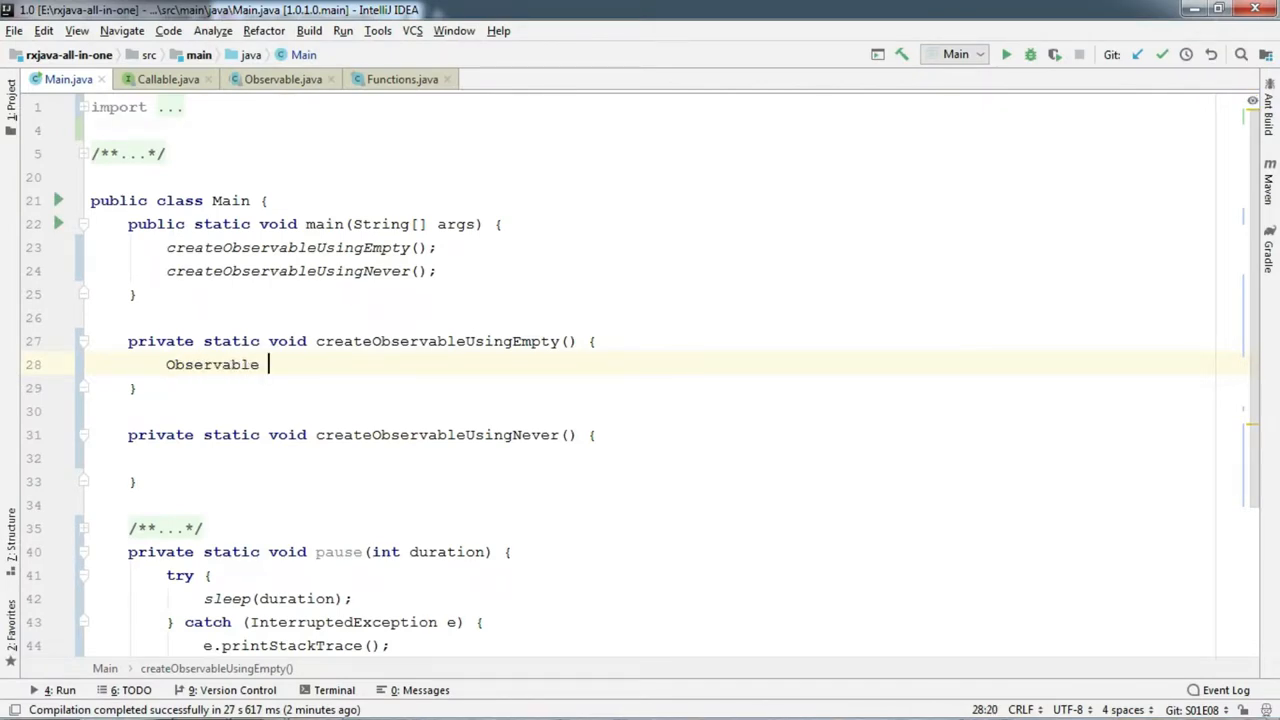
text(observable)
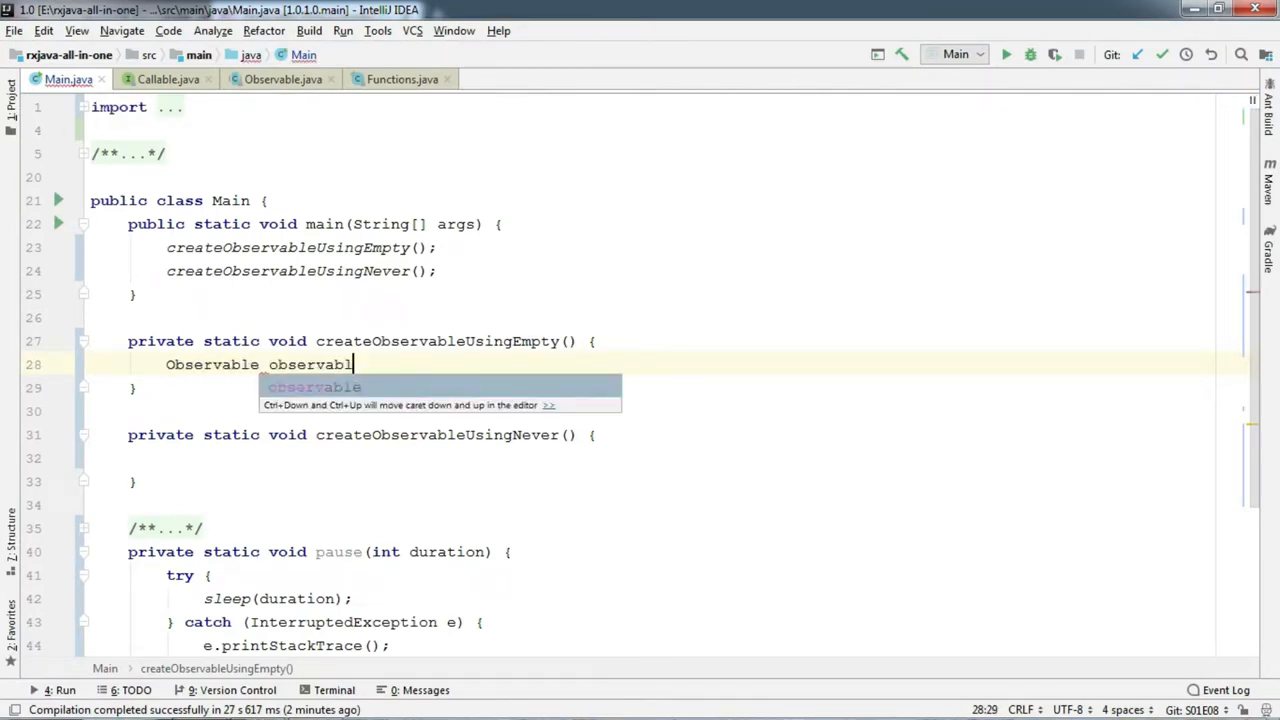
text(= Observable.)
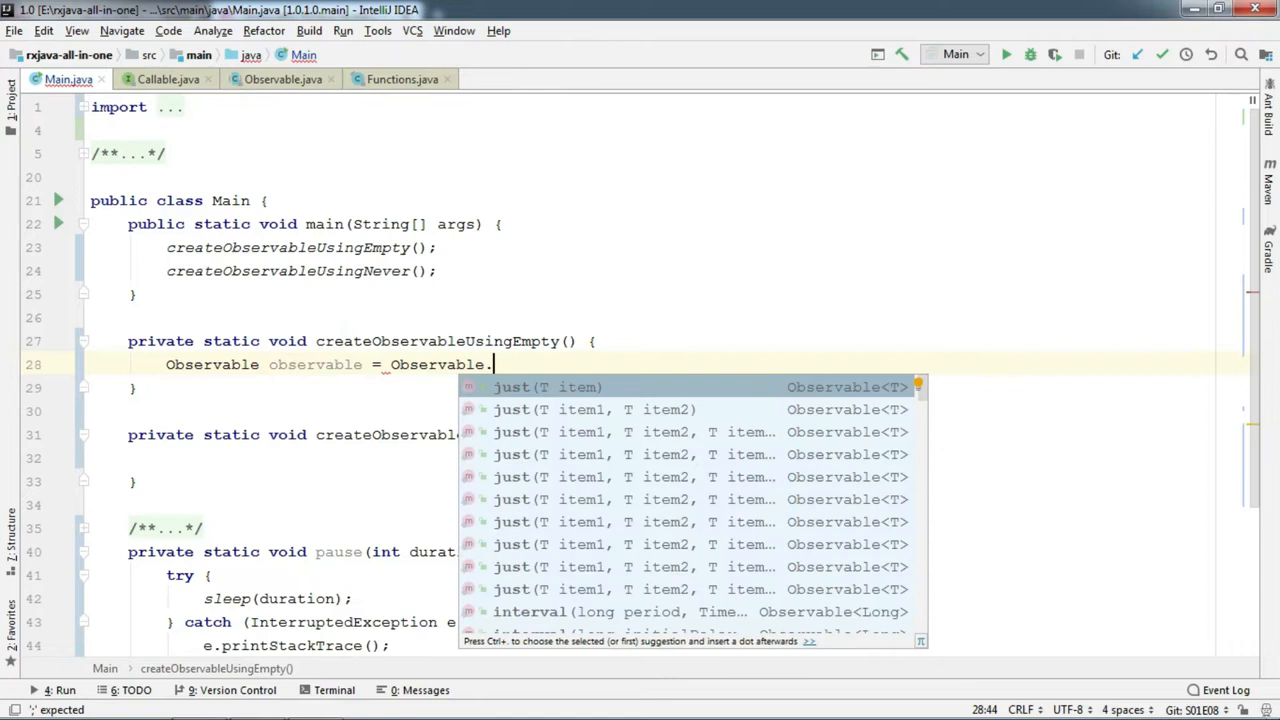
text(empty();)
text(o)
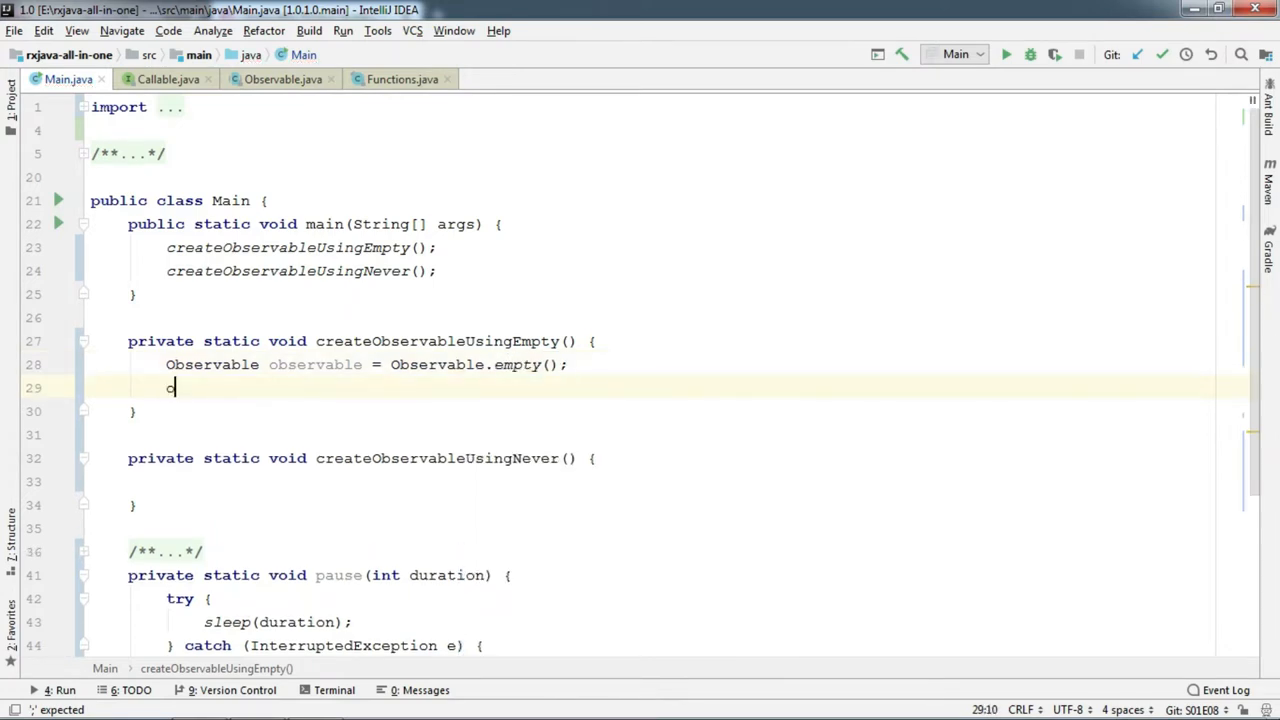
text(bservable.subscribe()
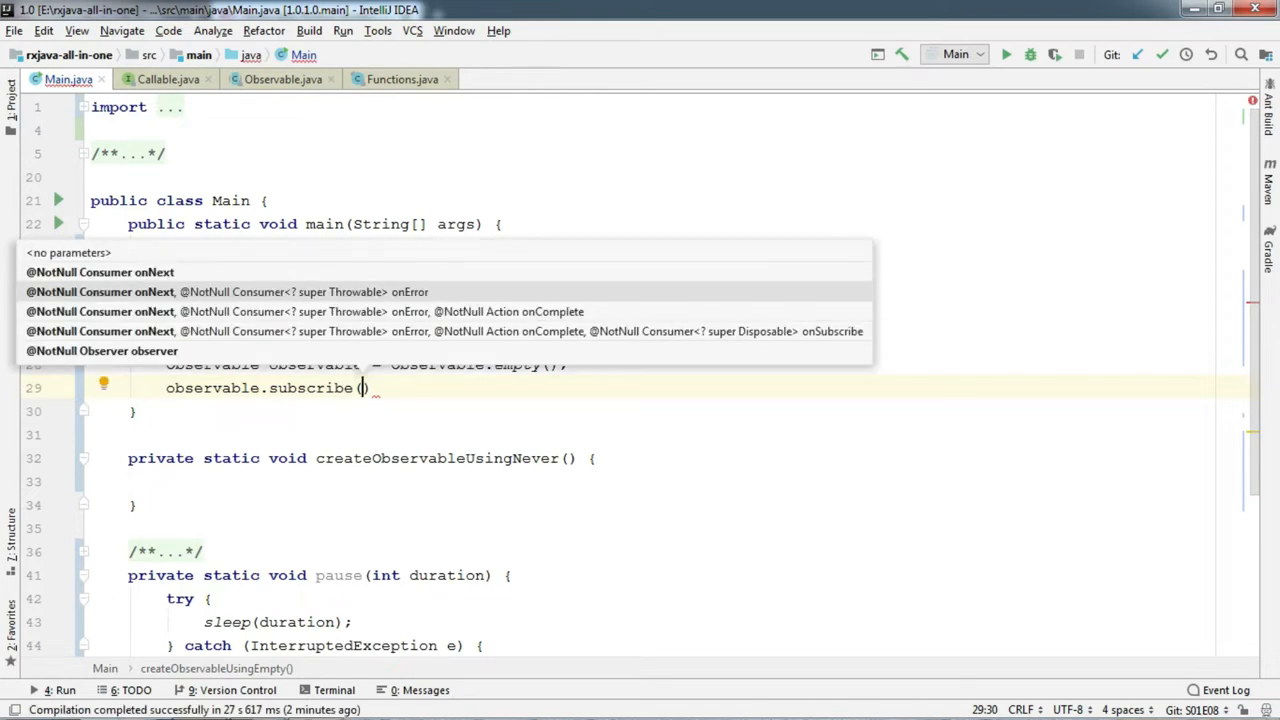
Step: Give subscribe System.out.println handlers plus an onComplete lambda printing "Completed", ended with a semicolon
text(System.out::println, System.out::println,)
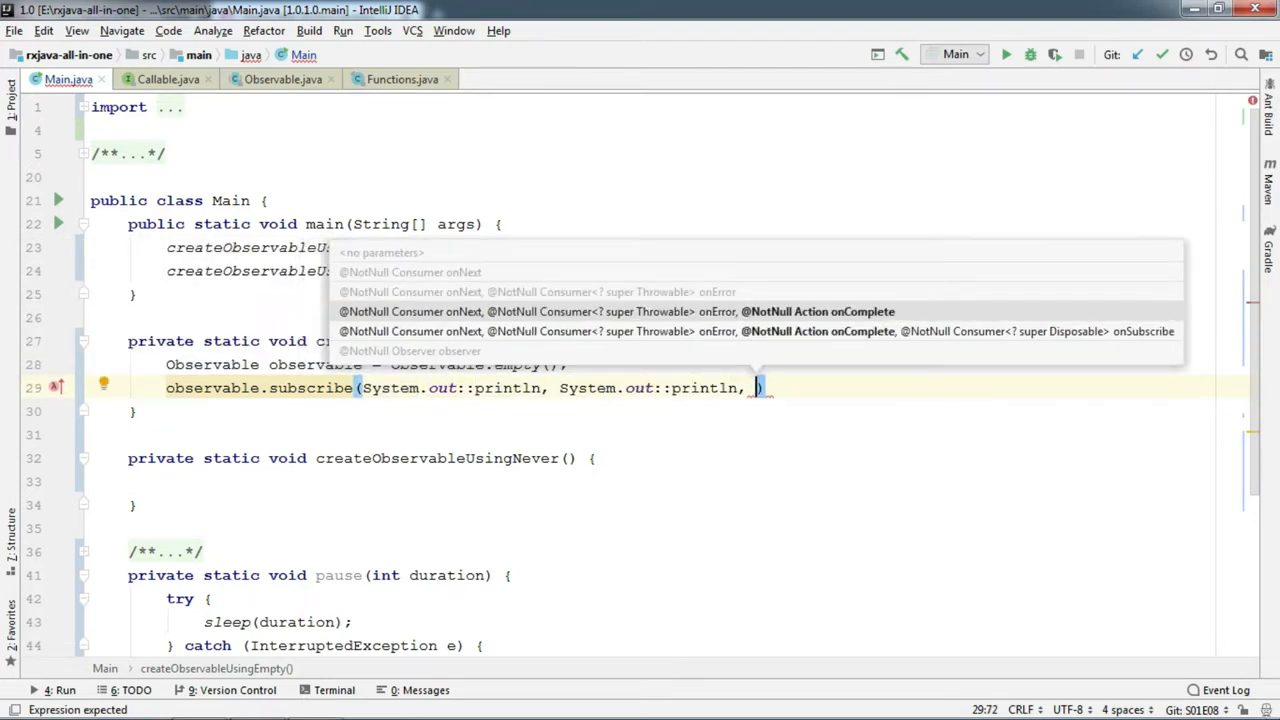
text(())
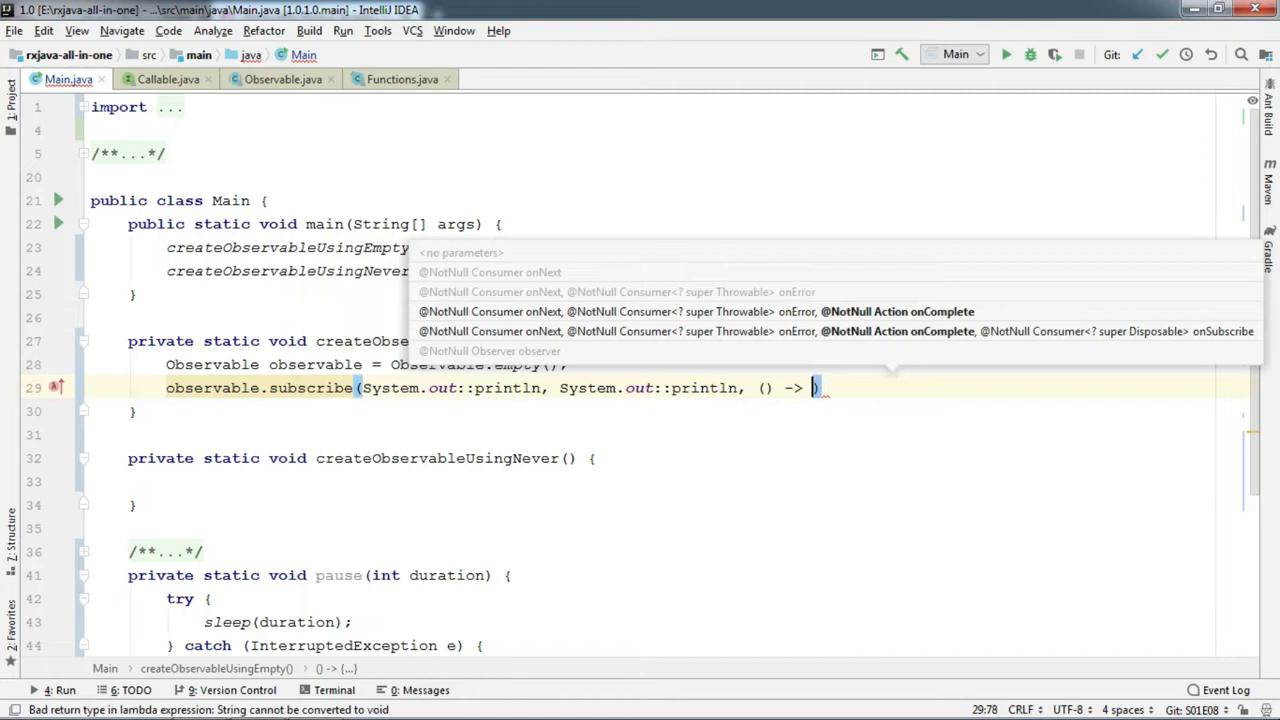
text(System.out.println())
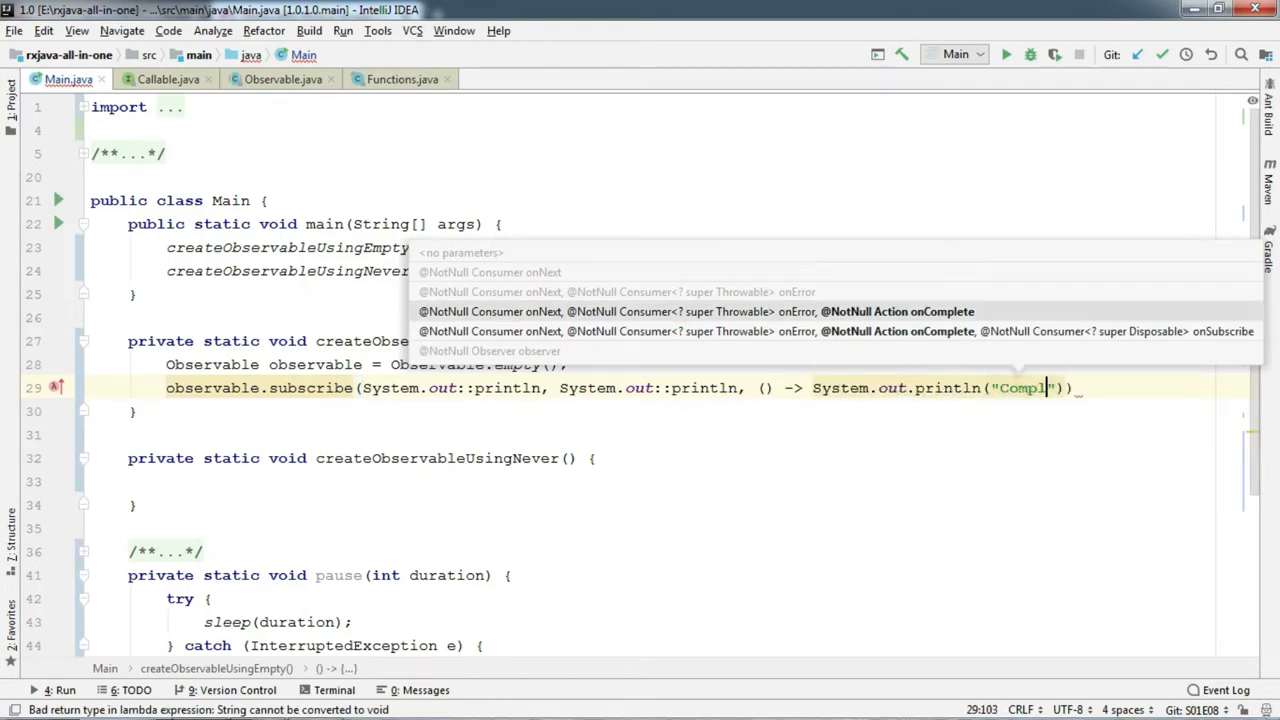
text(eted)
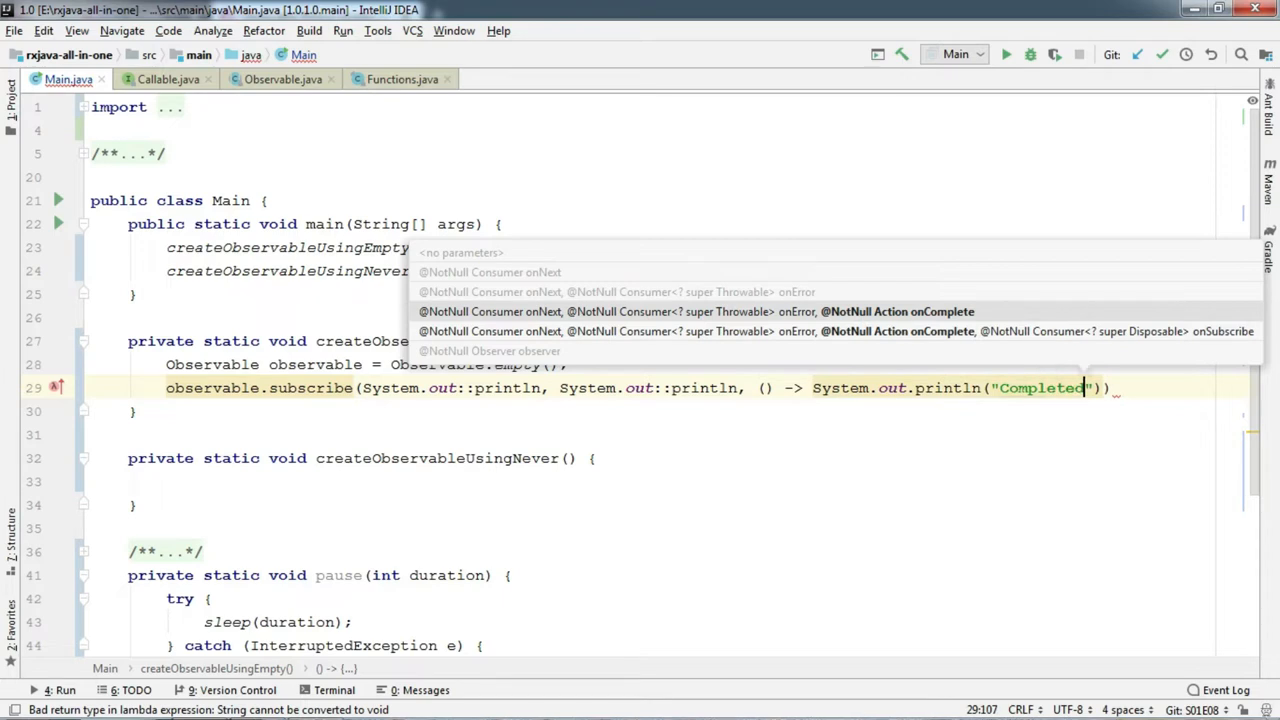
text(;)
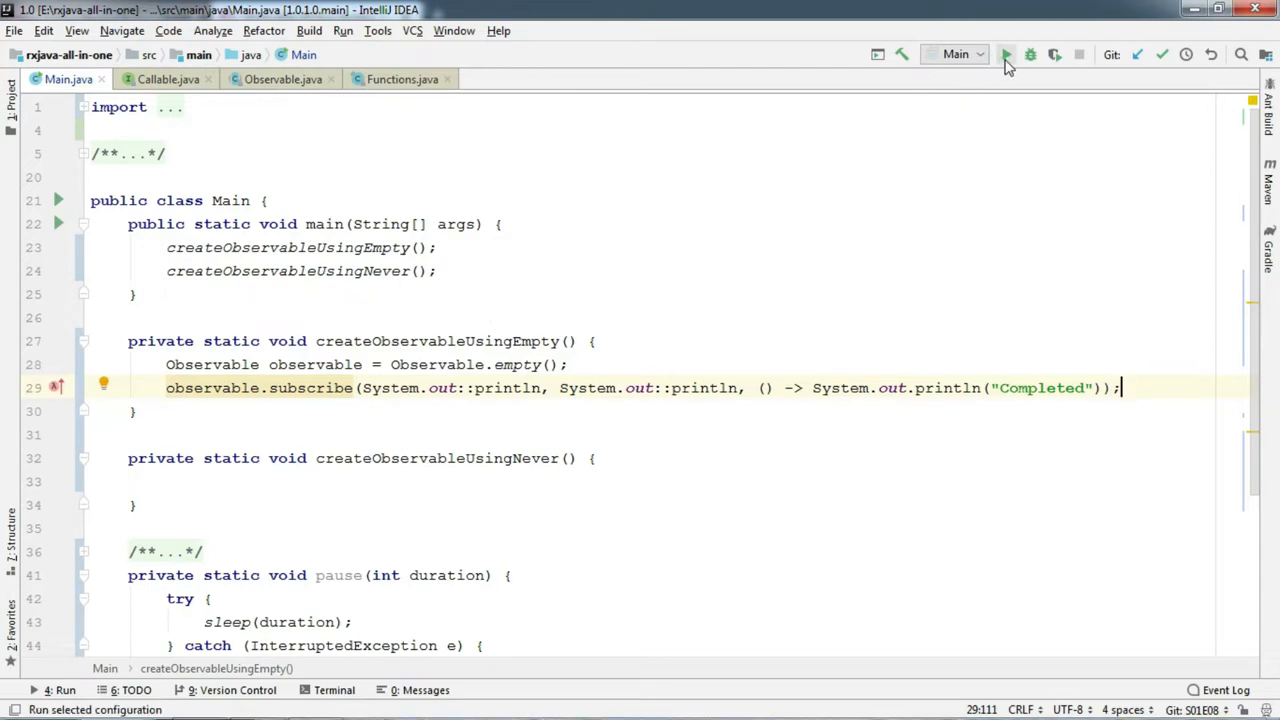
Step: Run the program and highlight the 'Completed' output of the empty observable
click(1006, 54)
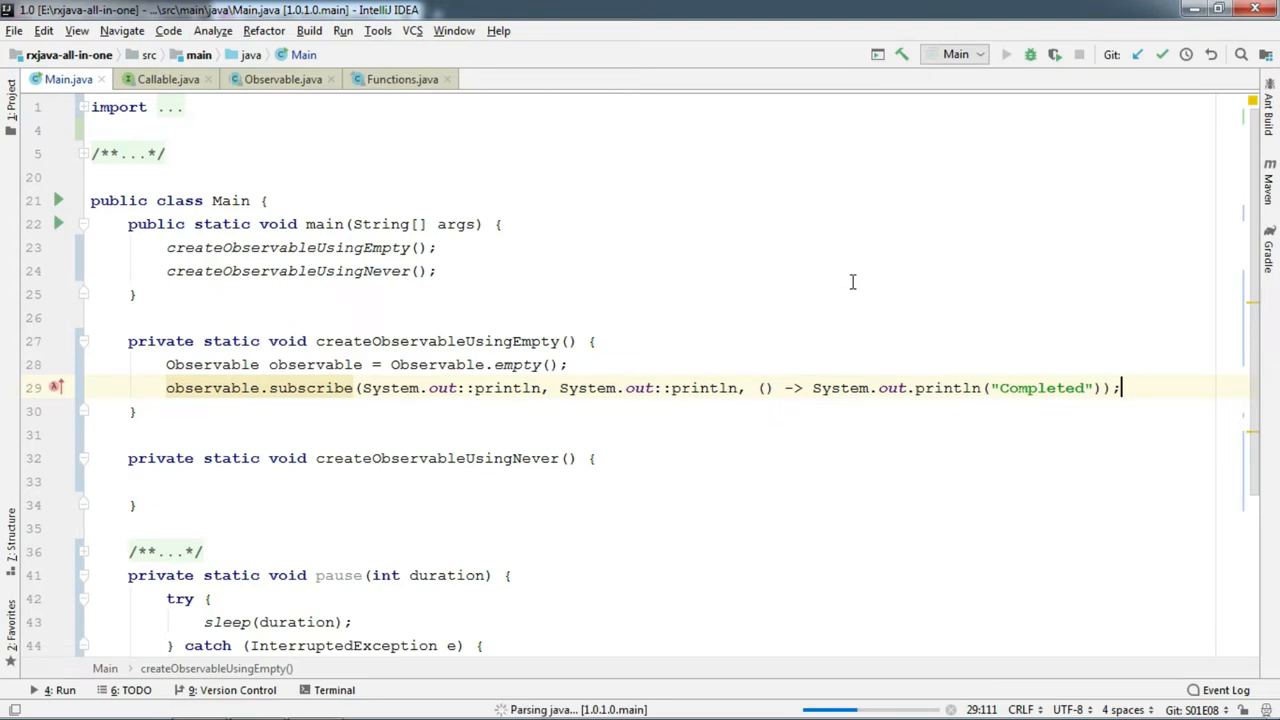
click(1006, 54)
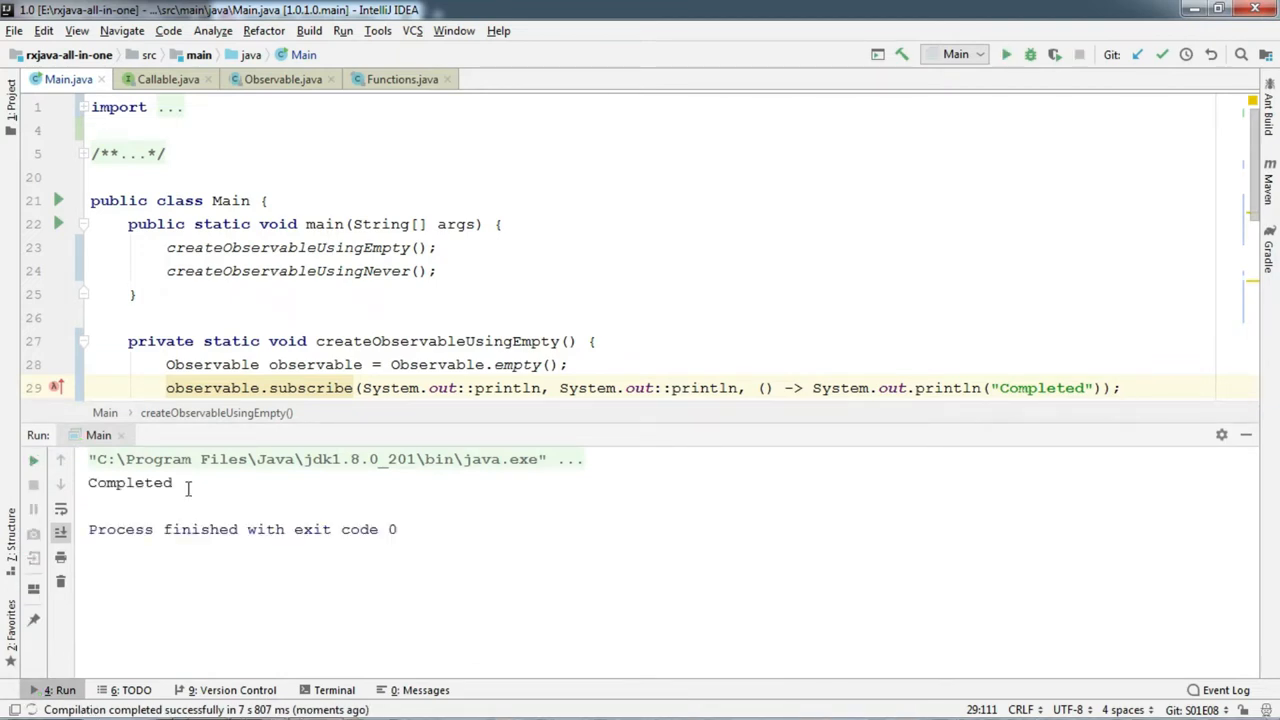
double_click(130, 482)
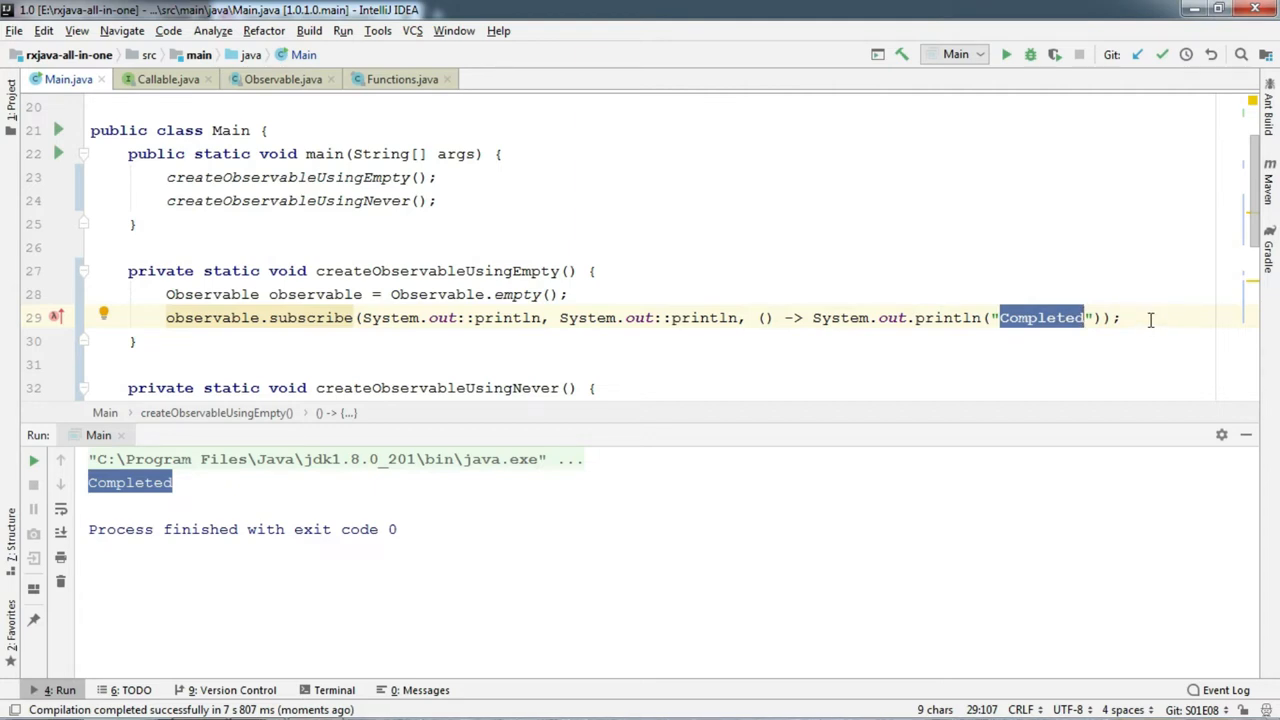
mouse_move(1264, 418)
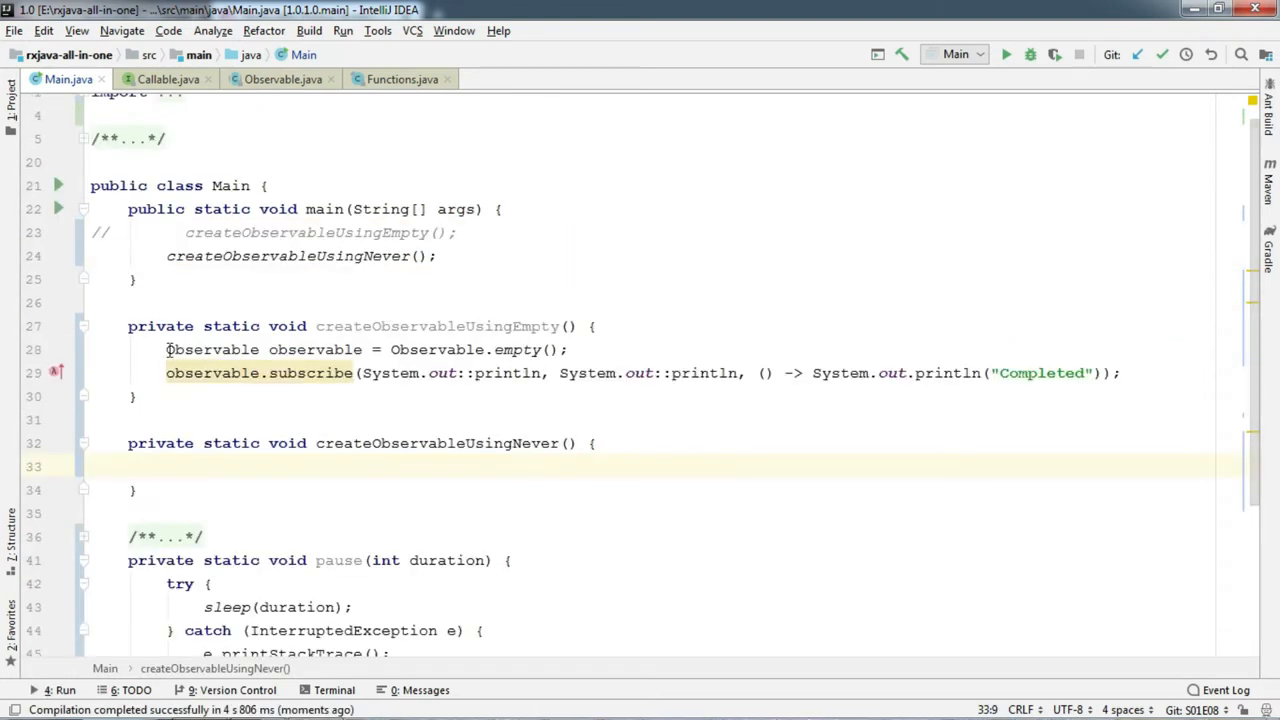
Step: Copy the two subscription lines into createObservableUsingNever, switch empty to never and add pause(3000);
drag(168, 348, 1122, 374)
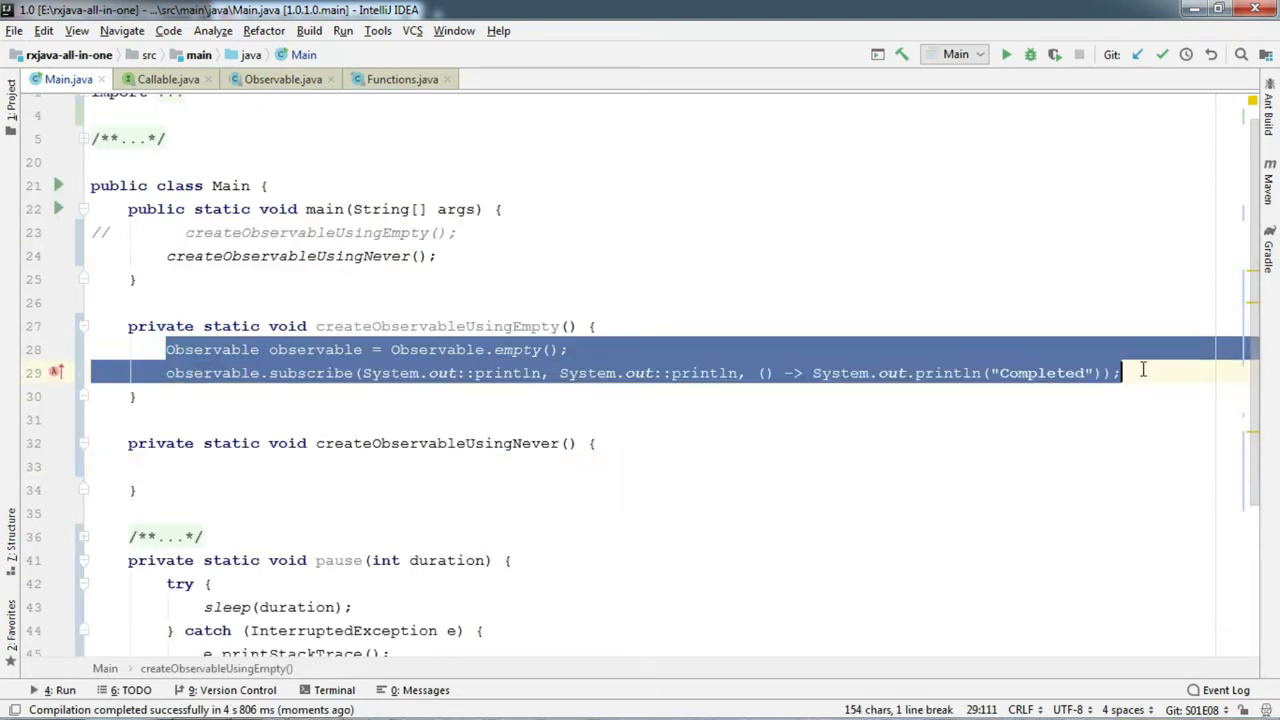
click(196, 466)
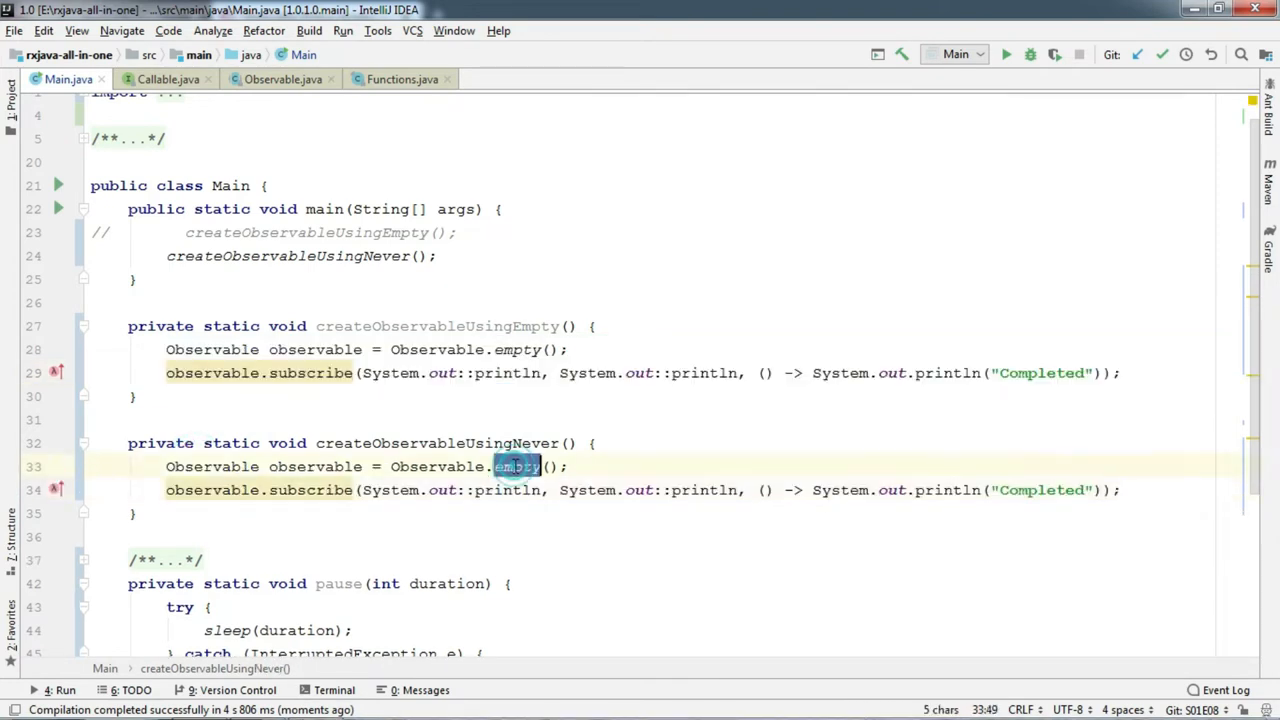
text(never)
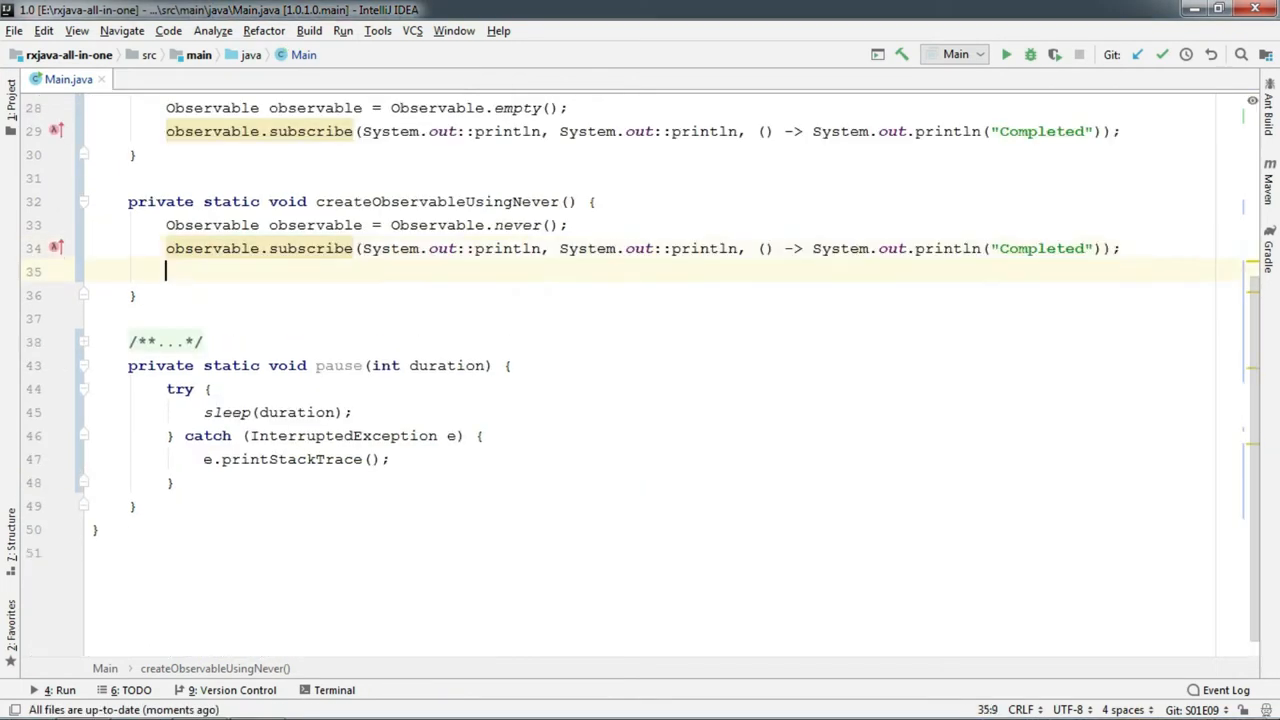
text(pause(3000)
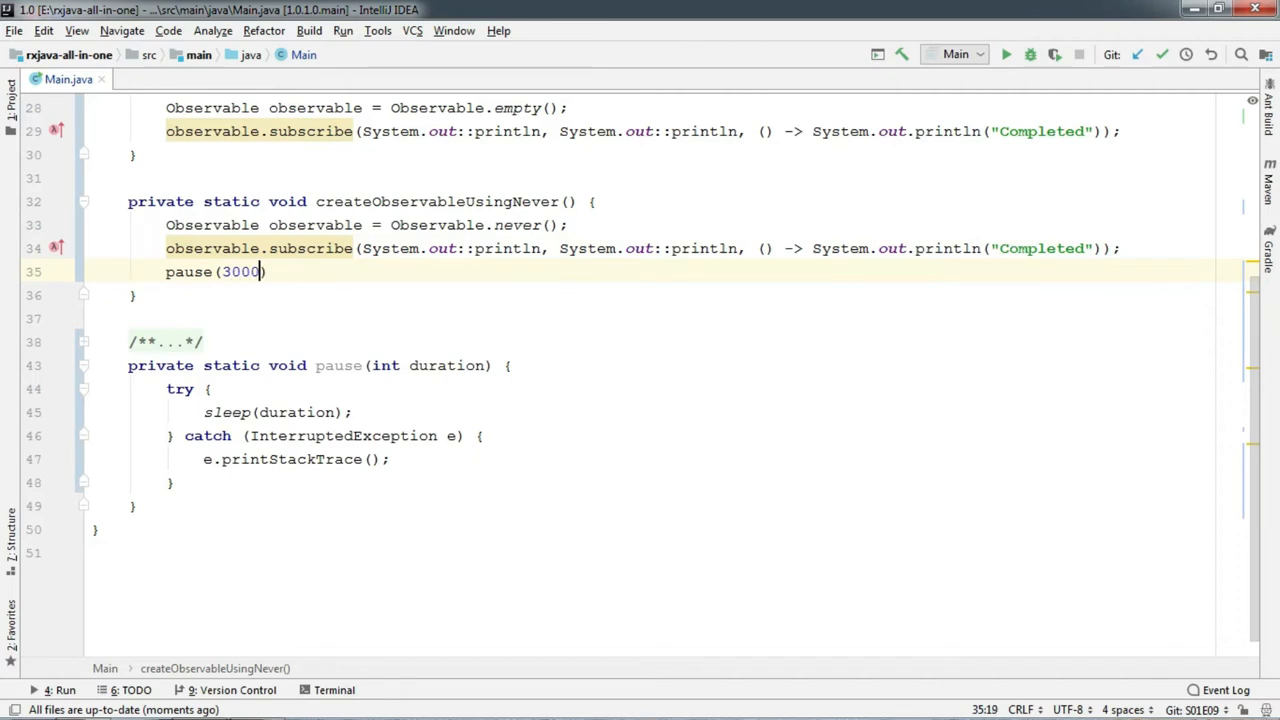
text(;)
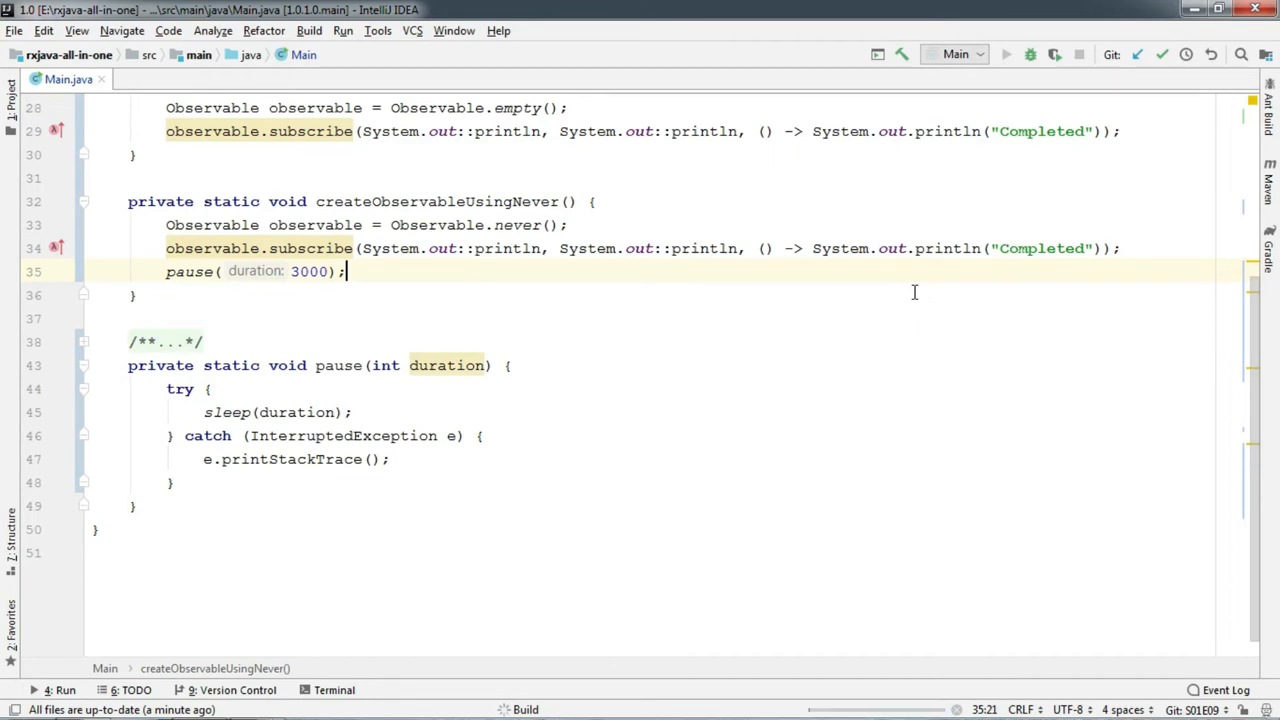
Step: Run the program to check that Observable.never() prints nothing
click(1006, 54)
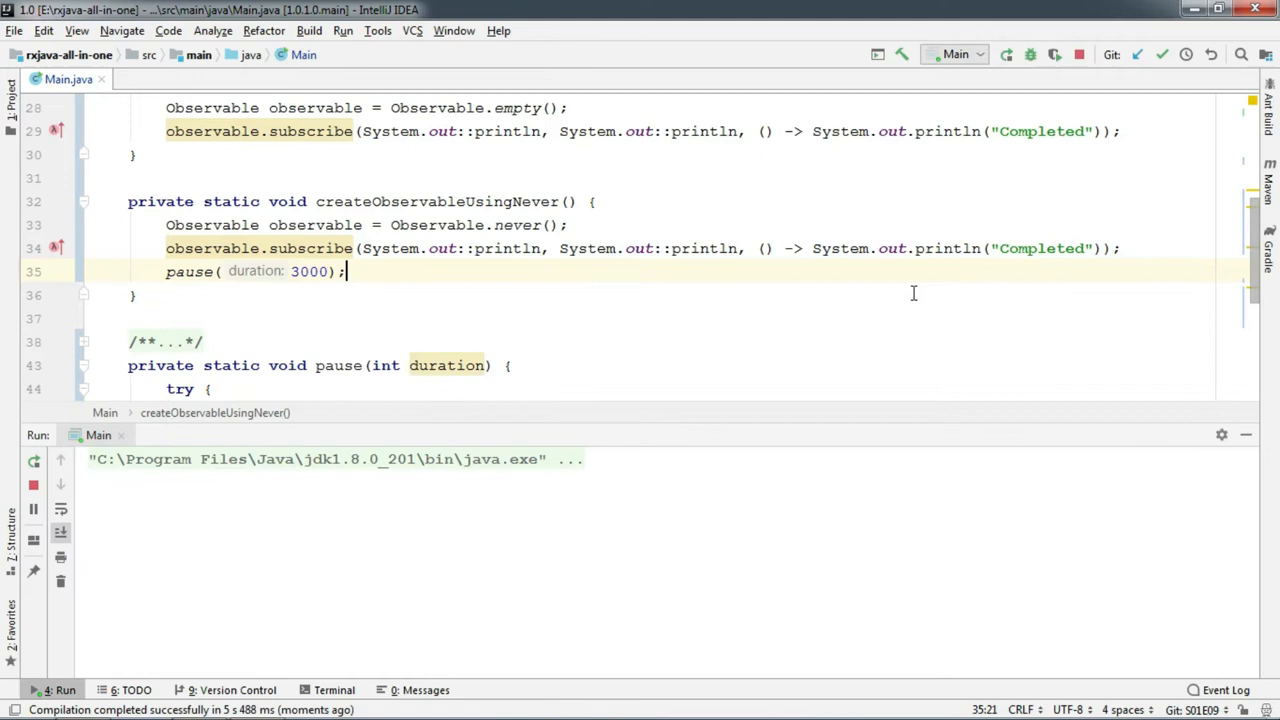
mouse_move(406, 512)
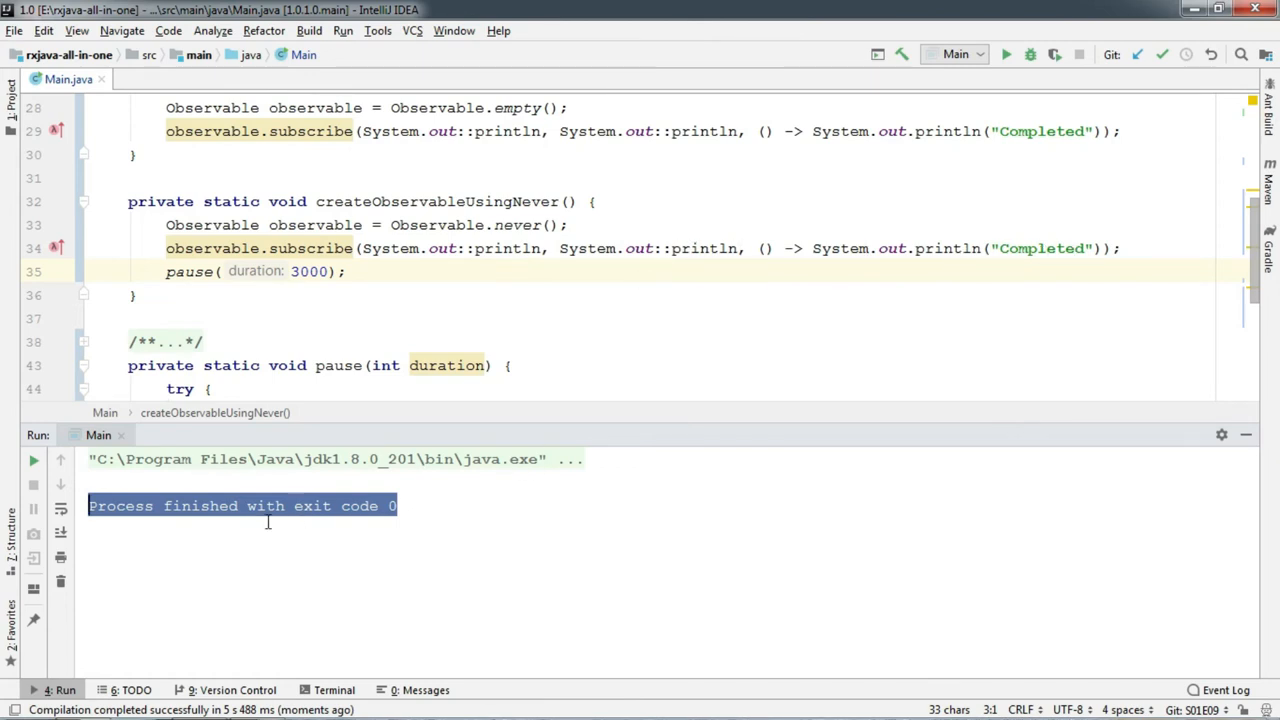
mouse_move(472, 512)
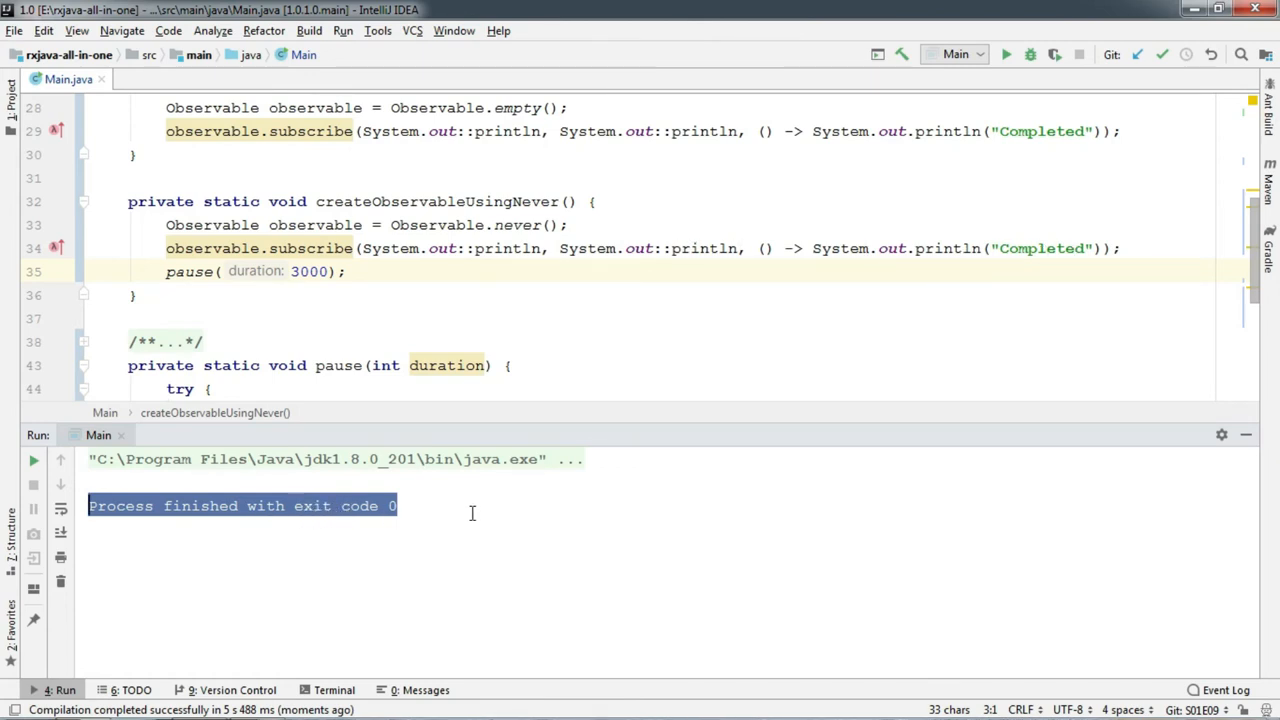